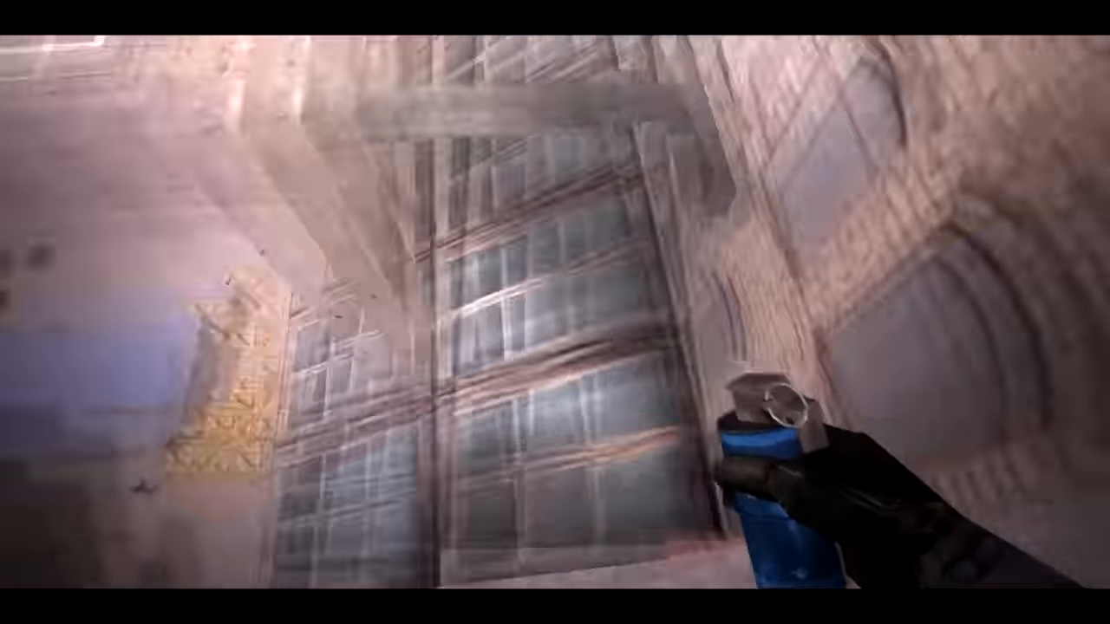
pyautogui.moveTo(555, 312)
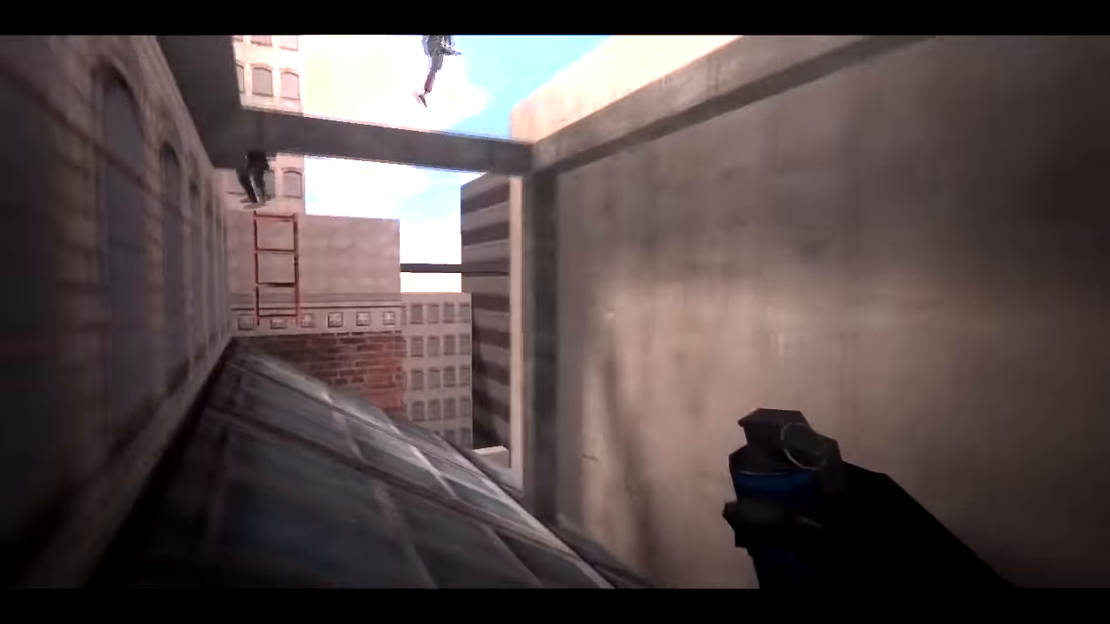